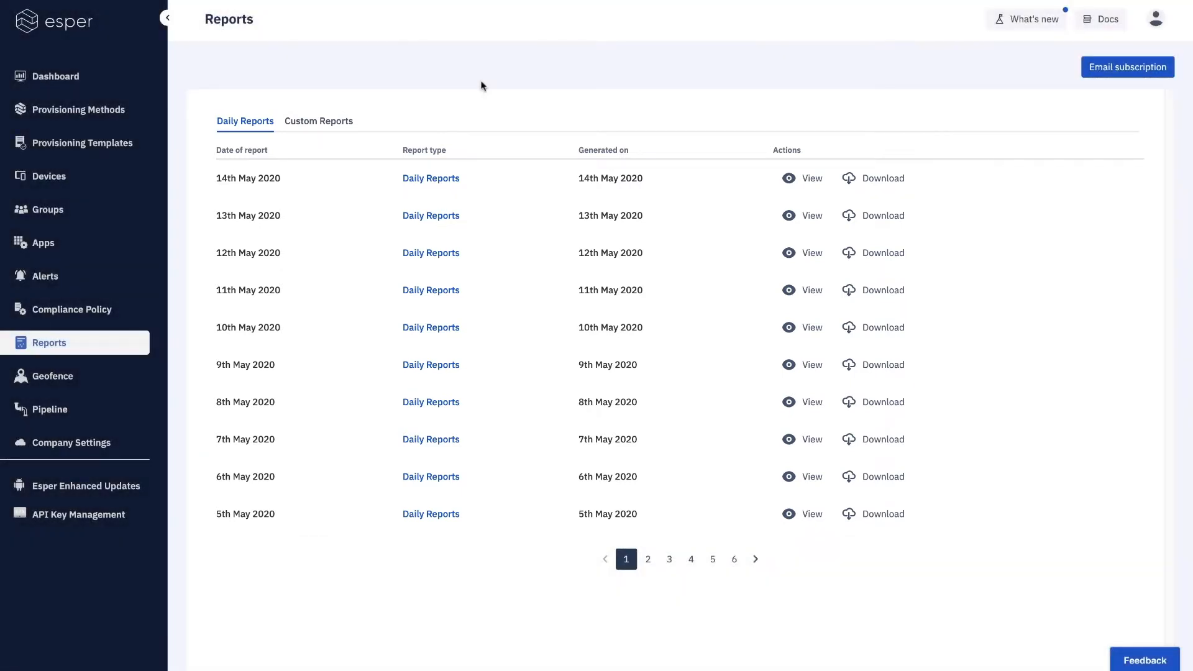
Open the 14th May 2020 daily report showing 43 registered devices.
{"action": "left_click", "coordinate": [811, 178]}
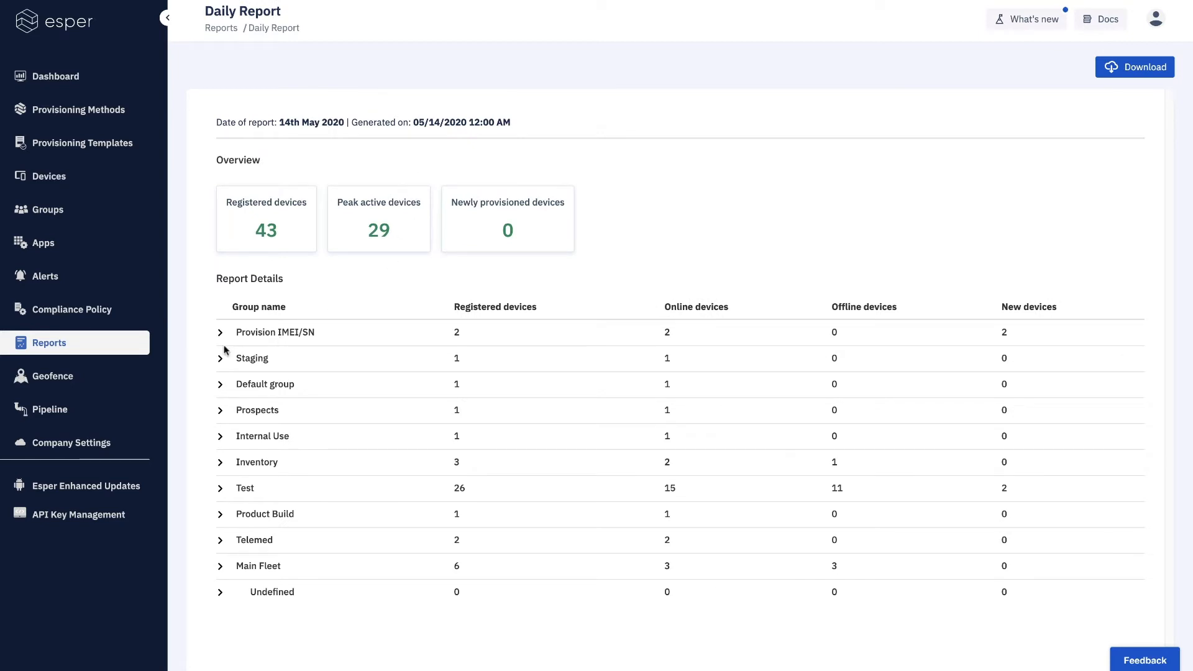
Expand the Provision IMEI/SN group's two devices, then return to the Reports list.
{"action": "left_click", "coordinate": [220, 331]}
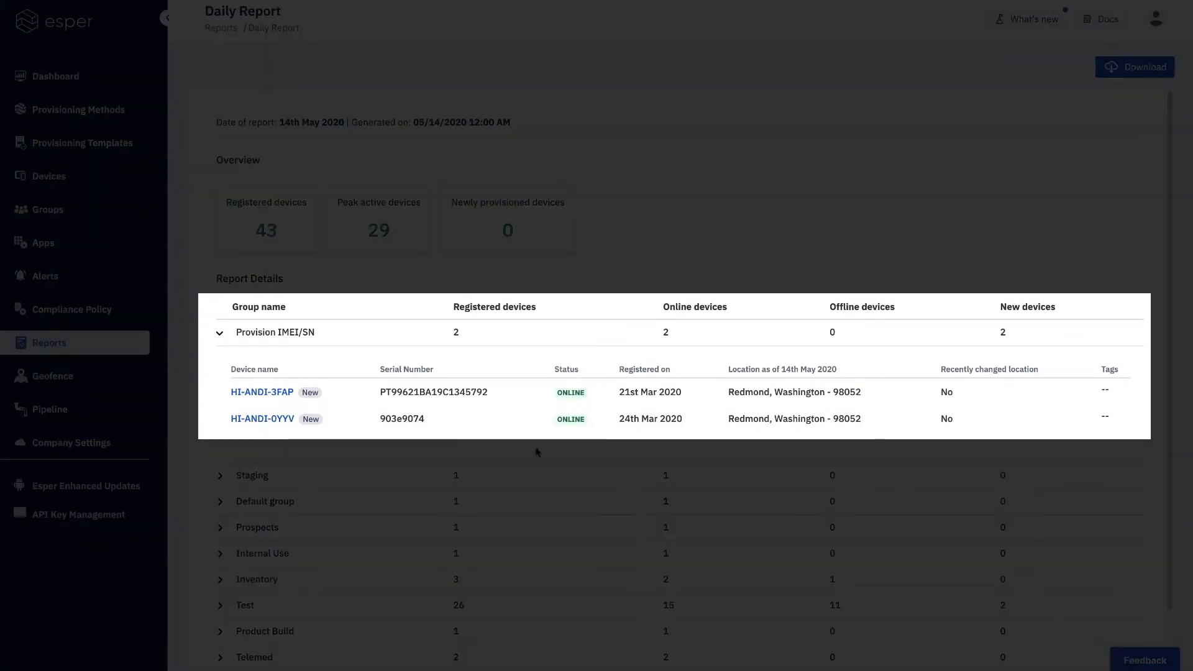
{"action": "mouse_move", "coordinate": [1017, 433]}
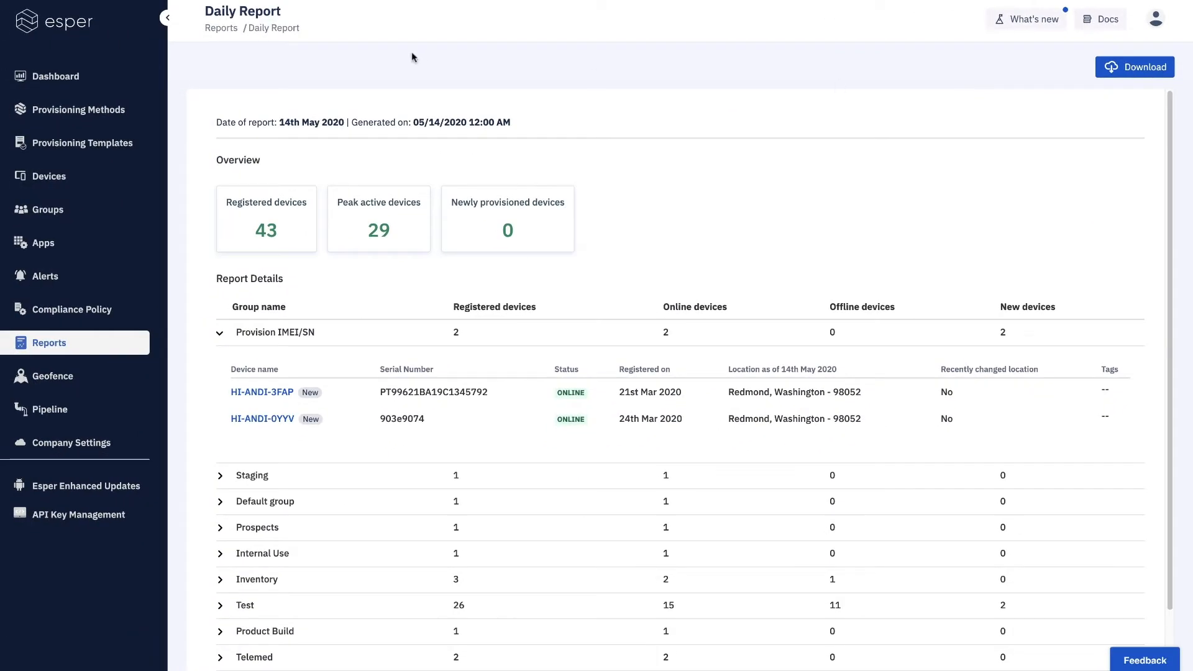
{"action": "left_click", "coordinate": [220, 27]}
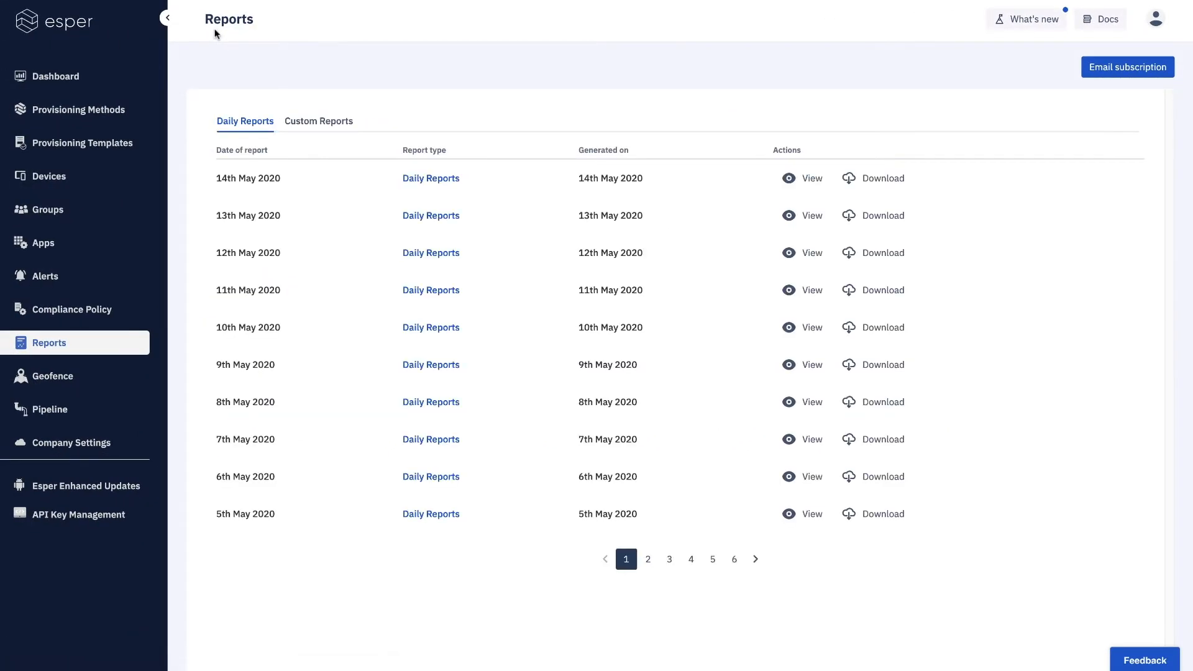
{"action": "mouse_move", "coordinate": [979, 72]}
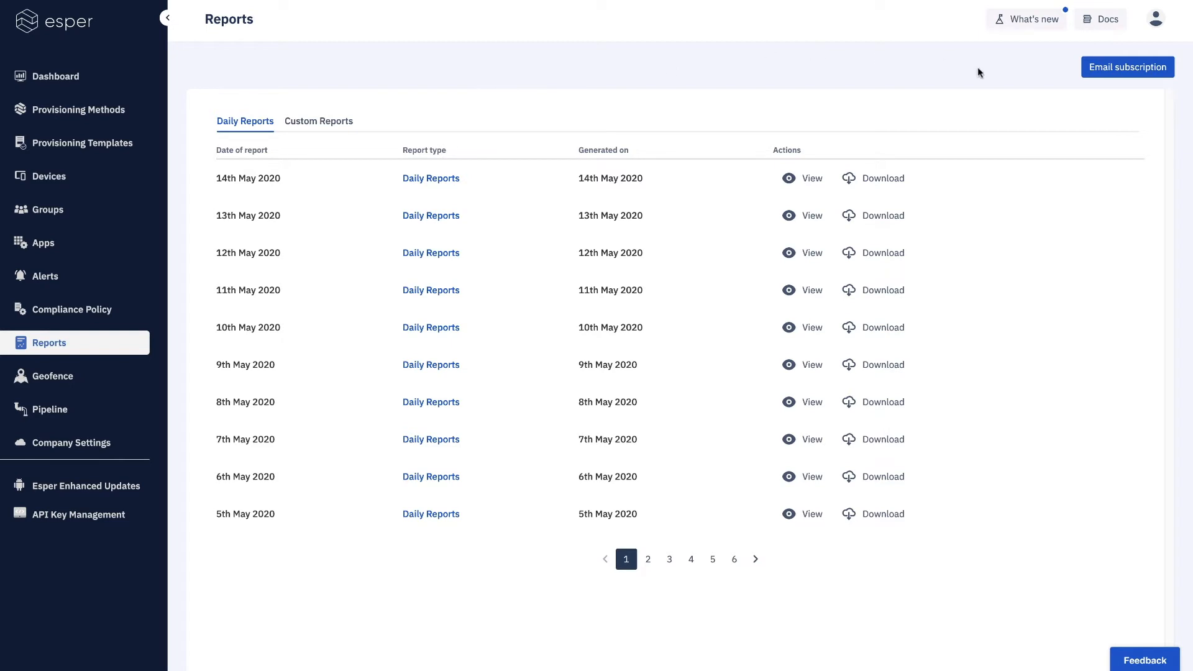
Review the two daily-report email subscribers, close the panel, and start a custom report.
{"action": "left_click", "coordinate": [1127, 67]}
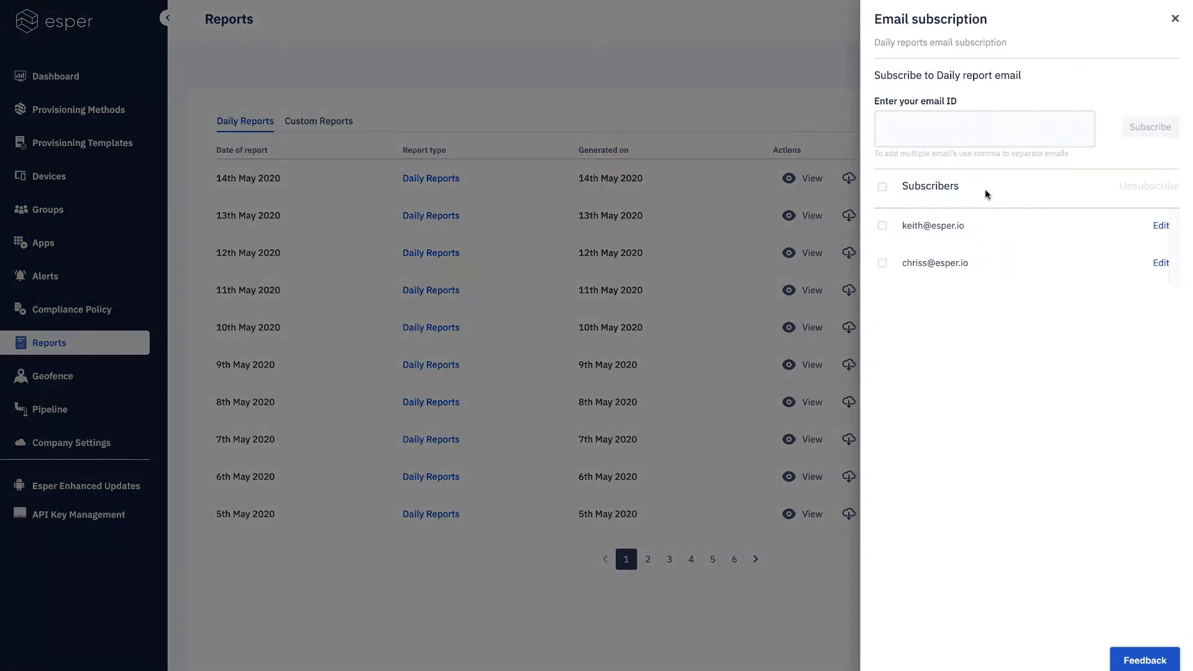
{"action": "mouse_move", "coordinate": [1001, 369]}
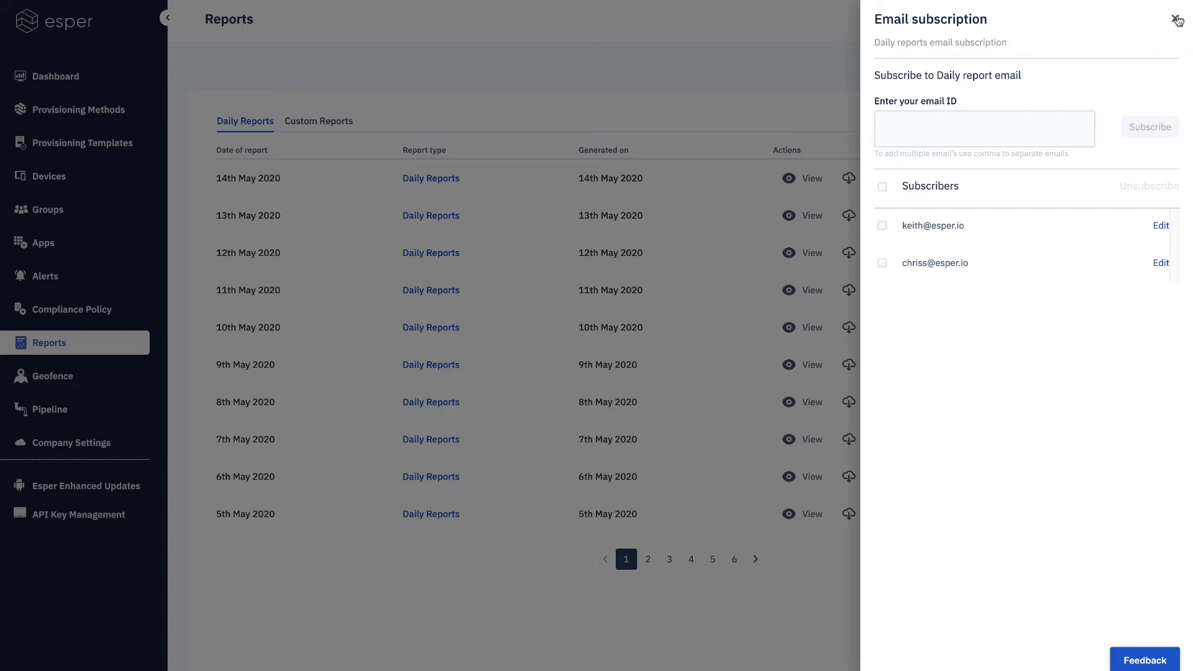
{"action": "left_click", "coordinate": [1177, 19]}
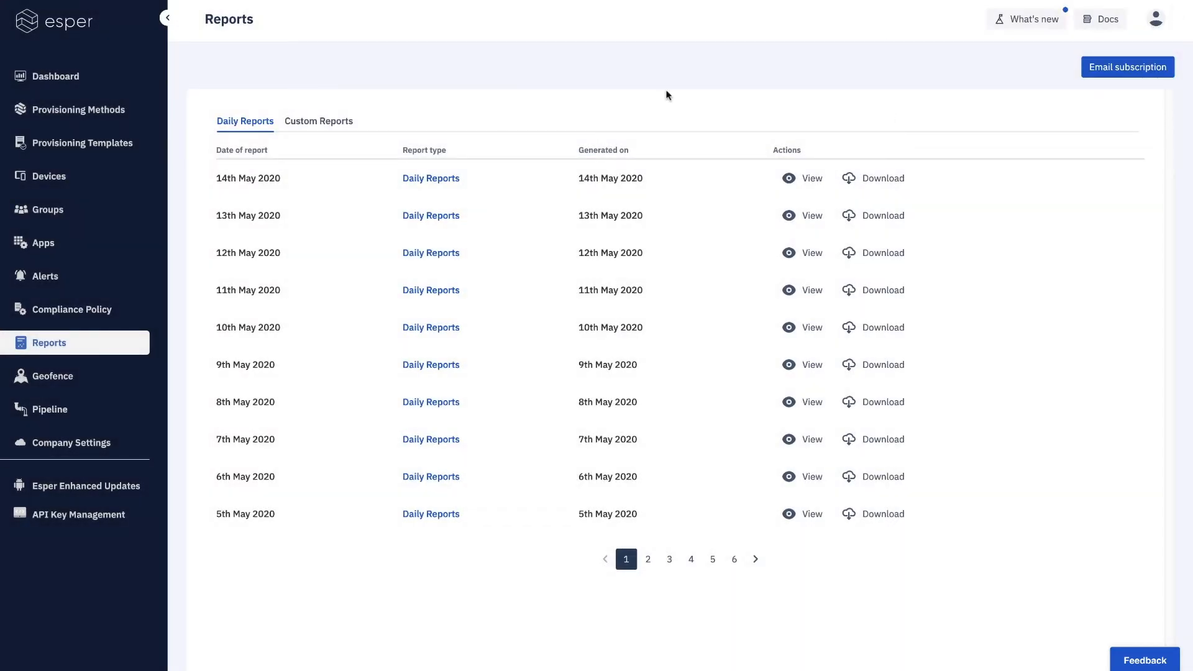
{"action": "left_click", "coordinate": [318, 121]}
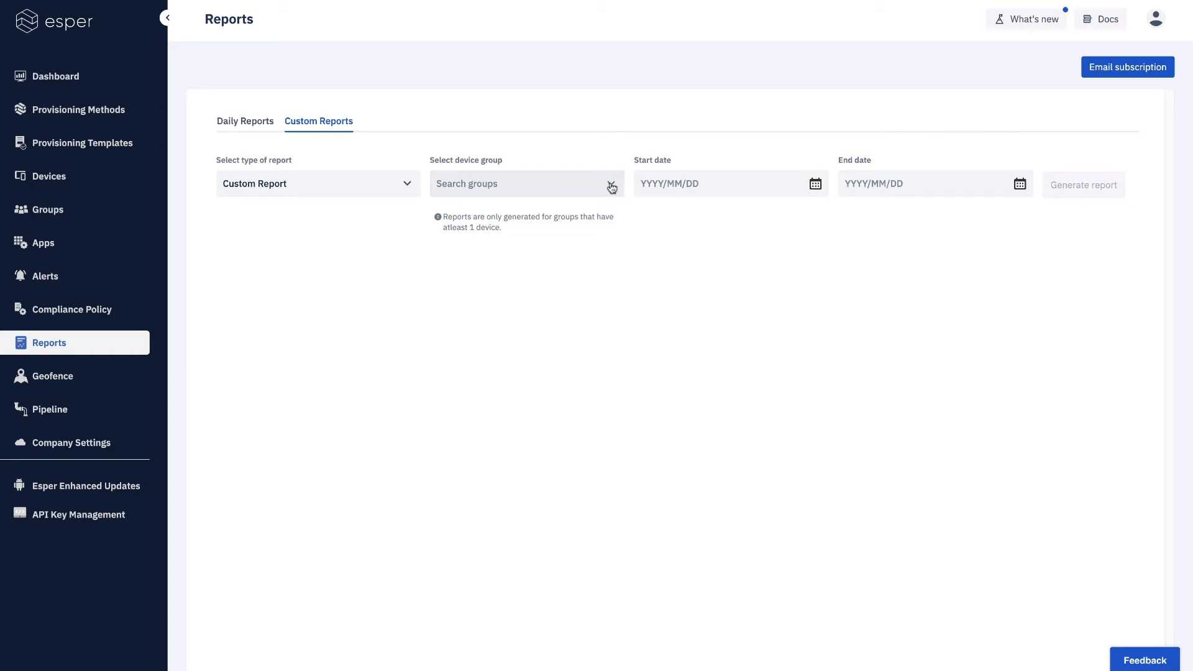
Choose the Test group (26 devices) with dates 2020/05/11 to 2020/05/15.
{"action": "left_click", "coordinate": [525, 183]}
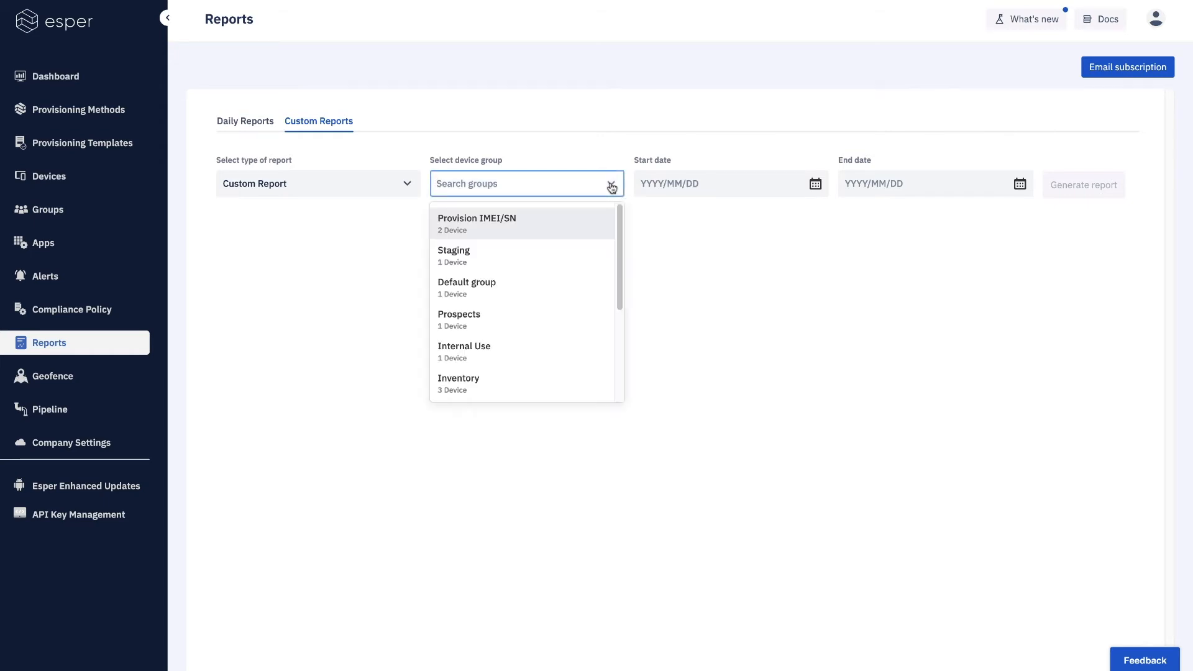
{"action": "scroll", "scroll_direction": "down", "scroll_amount": 3}
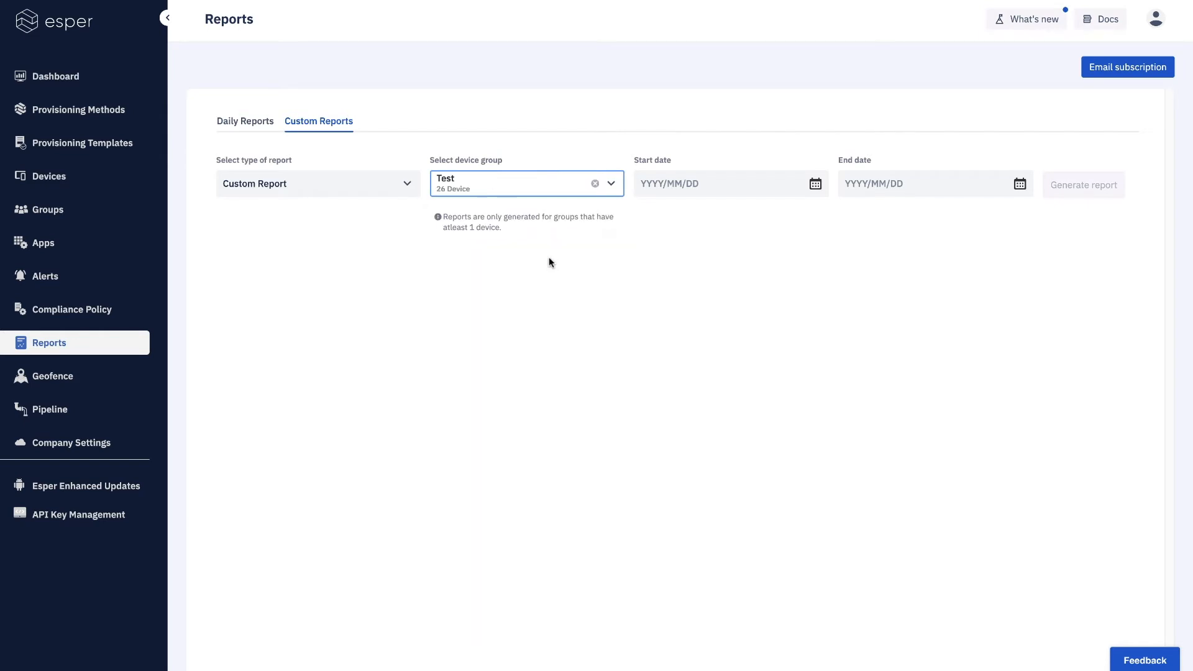
{"action": "mouse_move", "coordinate": [703, 313]}
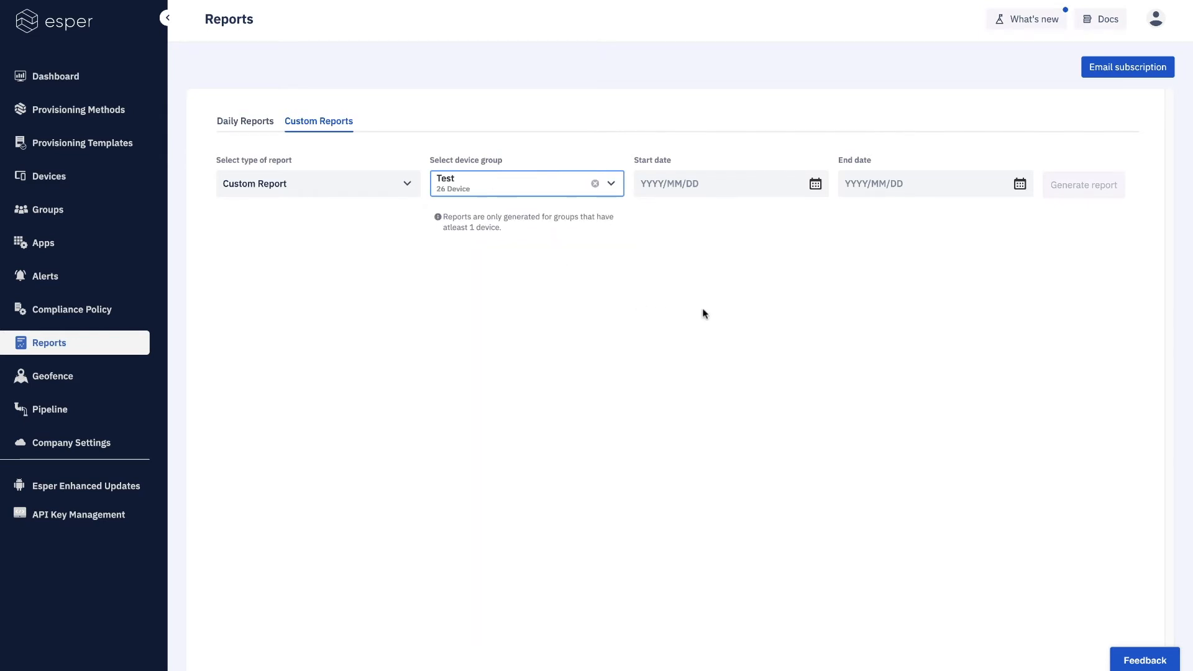
{"action": "left_click", "coordinate": [729, 184]}
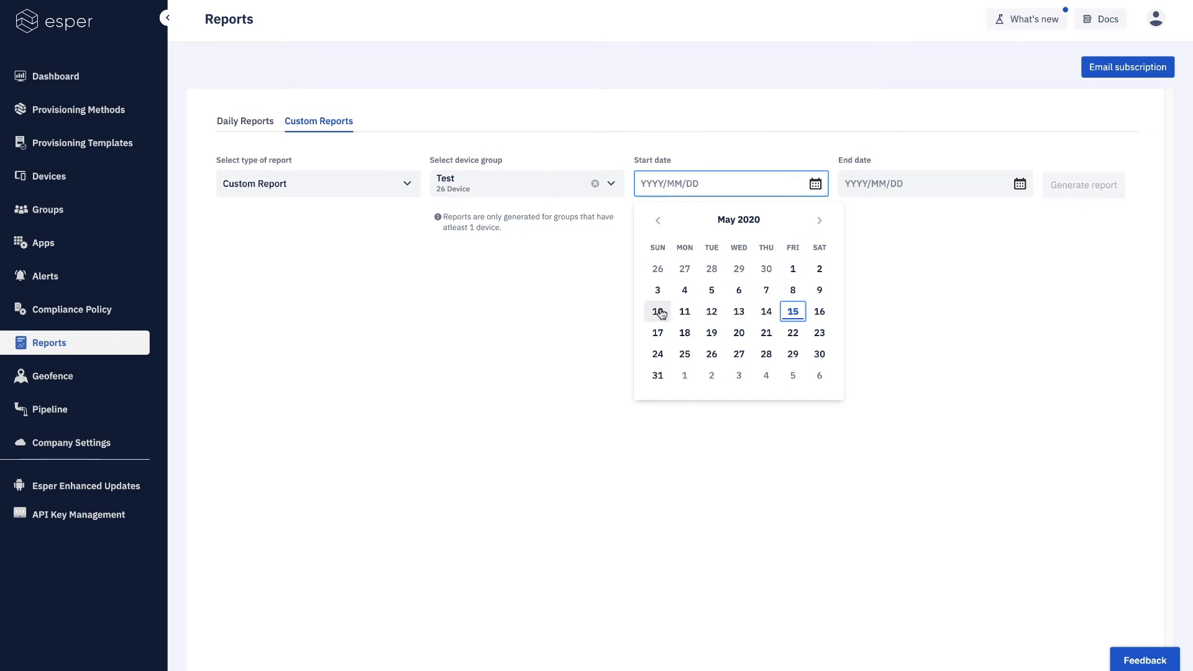
{"action": "left_click", "coordinate": [684, 311]}
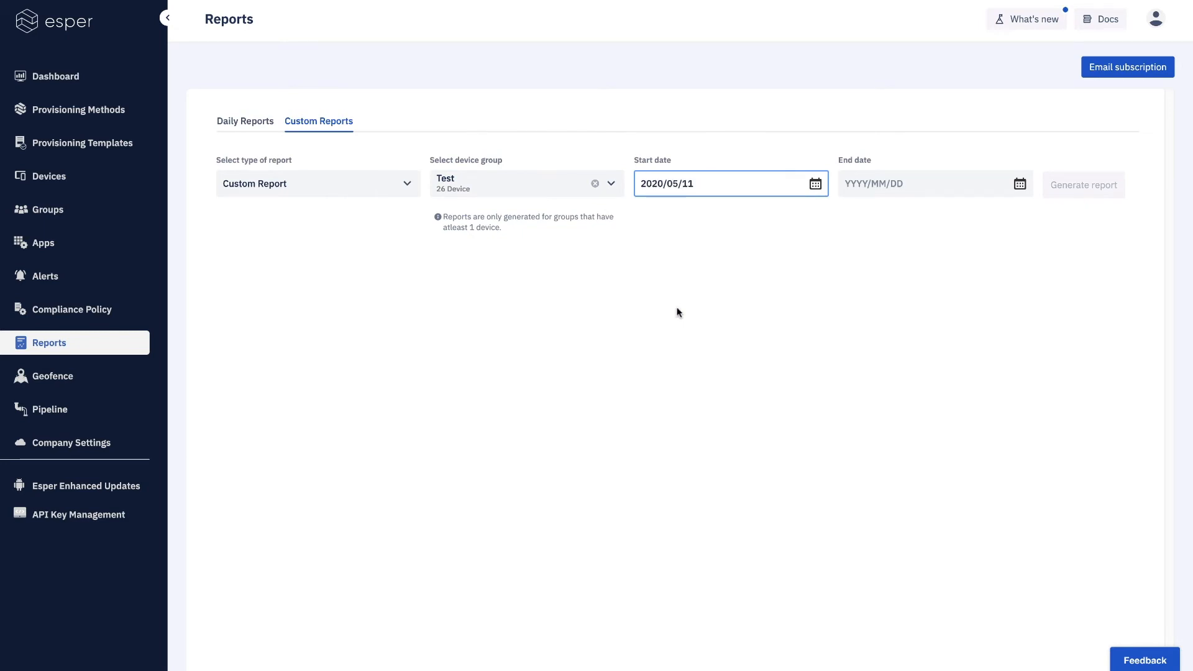
{"action": "left_click", "coordinate": [928, 183]}
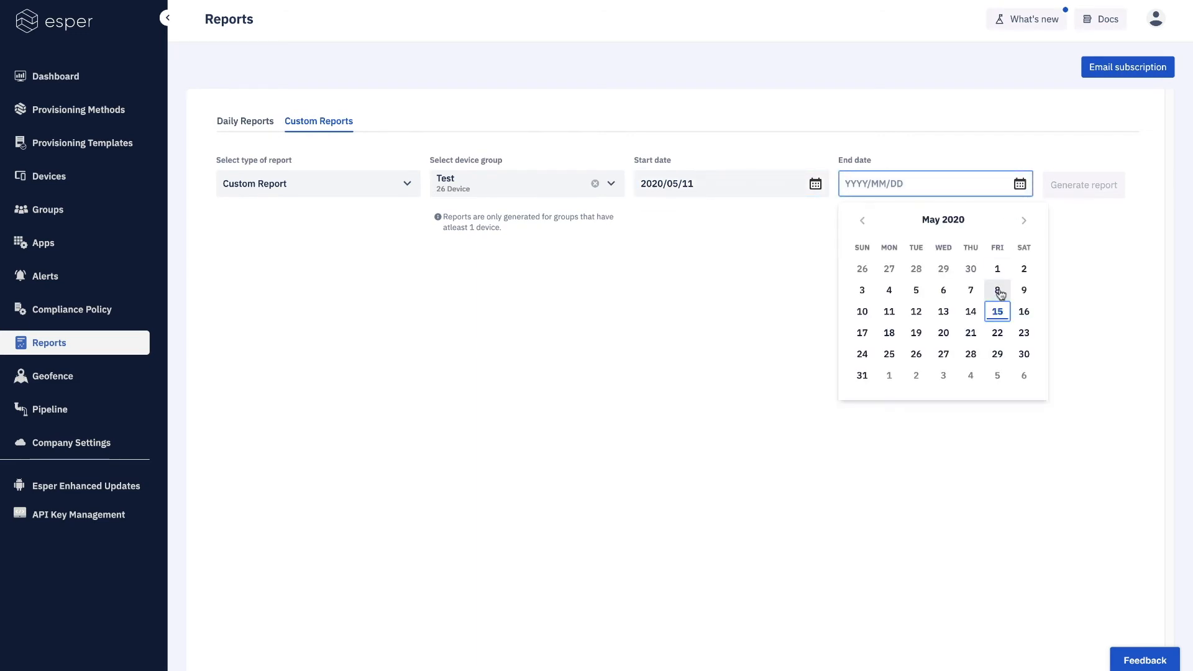
{"action": "left_click", "coordinate": [996, 311]}
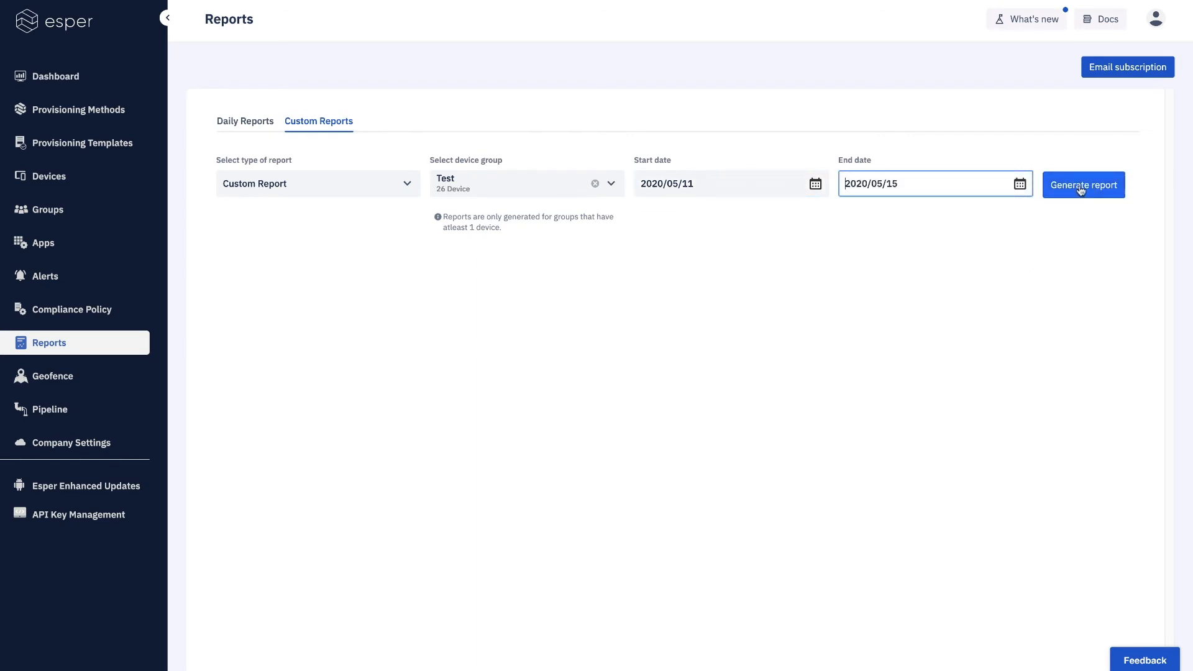
Generate the Test group report, scroll its device table, and show PDF/Excel/CSV download options.
{"action": "left_click", "coordinate": [1083, 184]}
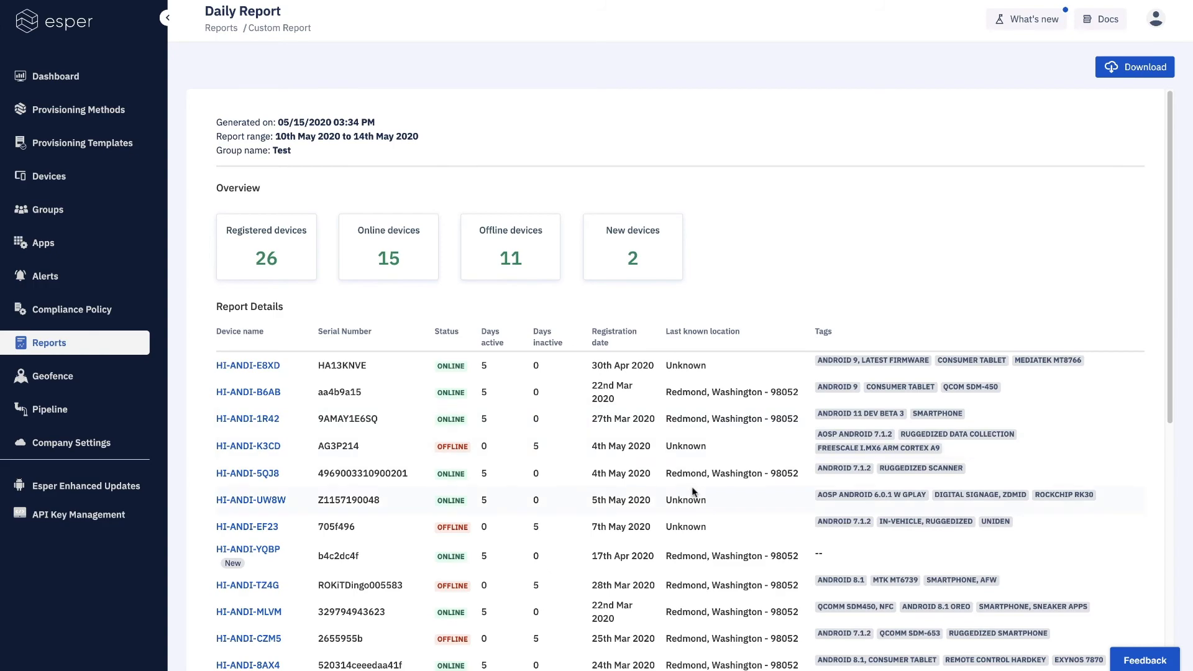
{"action": "scroll", "scroll_direction": "down", "scroll_amount": 3}
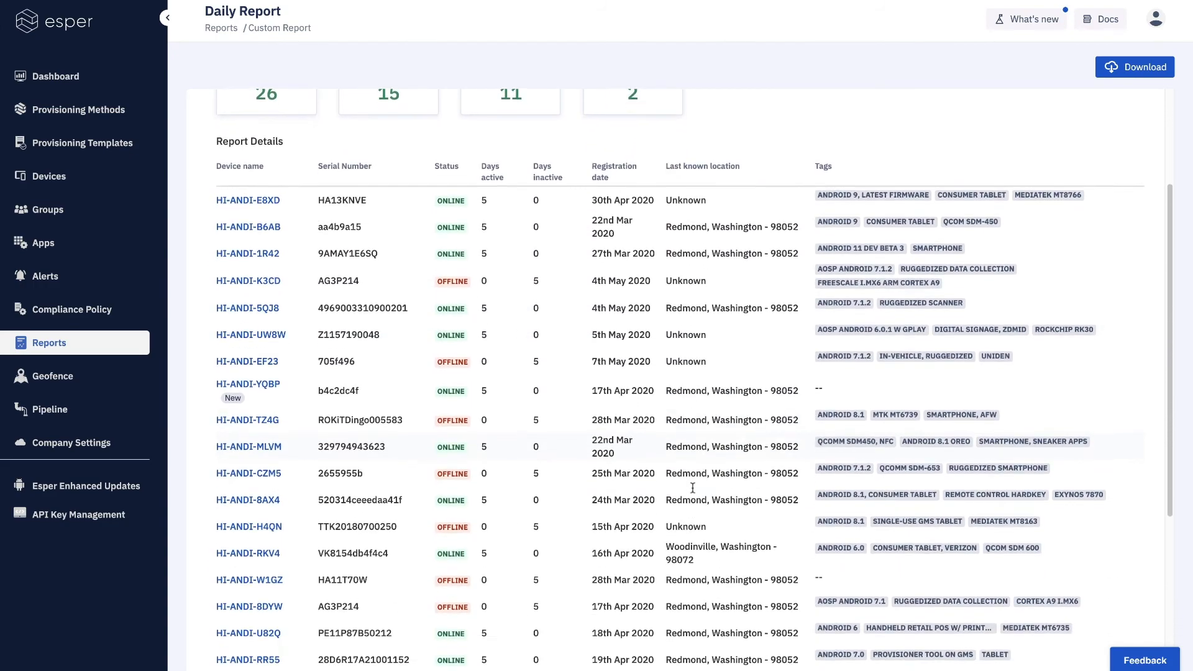
{"action": "scroll", "scroll_direction": "down", "scroll_amount": 3}
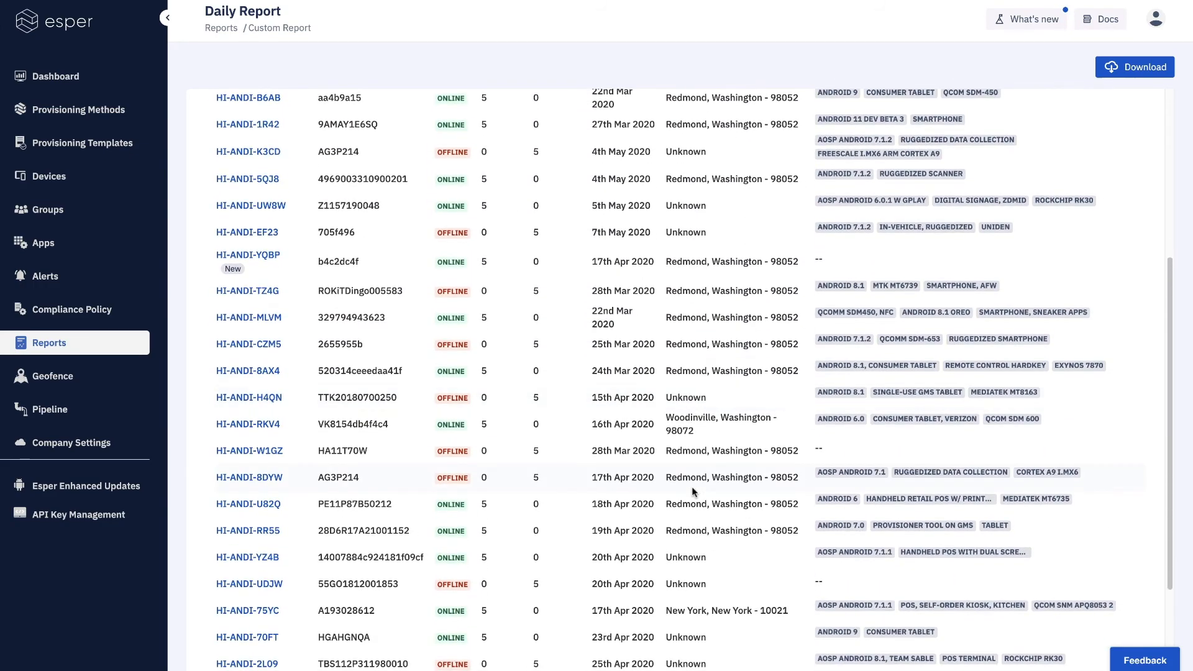
{"action": "scroll", "scroll_direction": "down", "scroll_amount": 3}
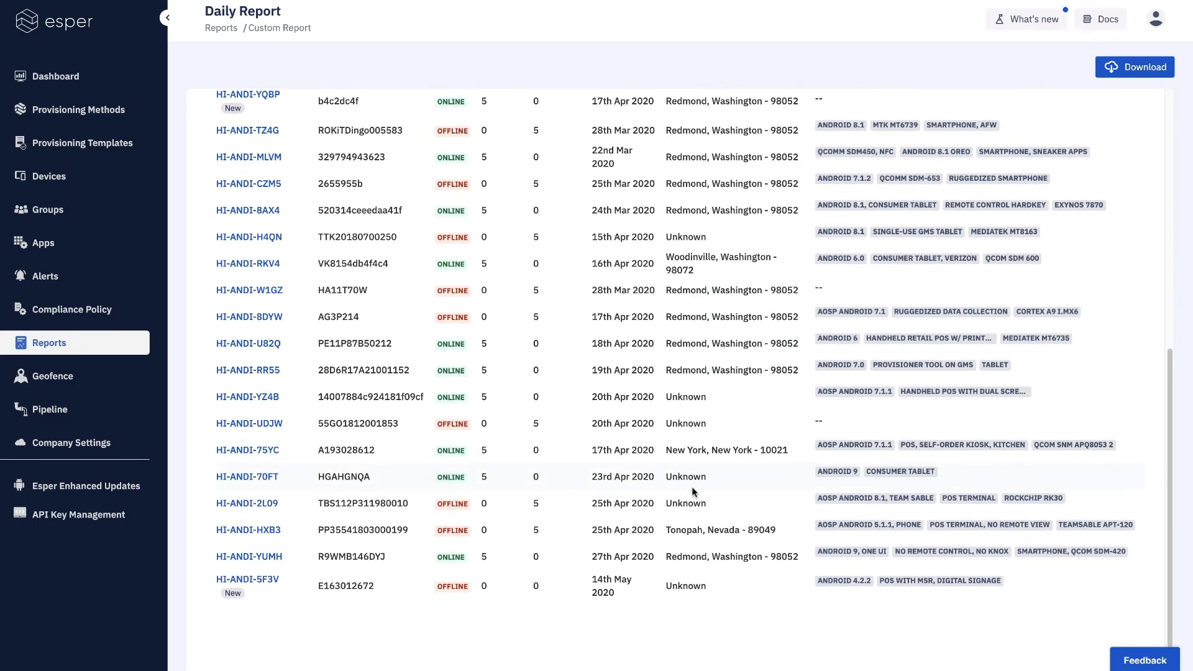
{"action": "left_click", "coordinate": [1134, 67]}
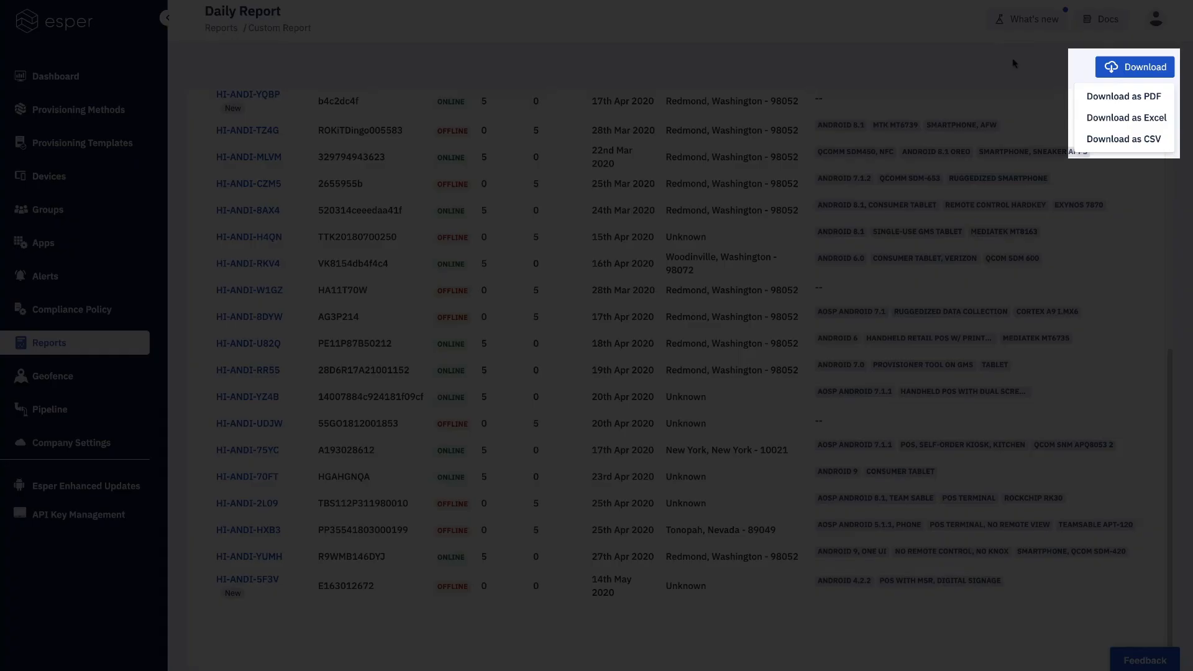